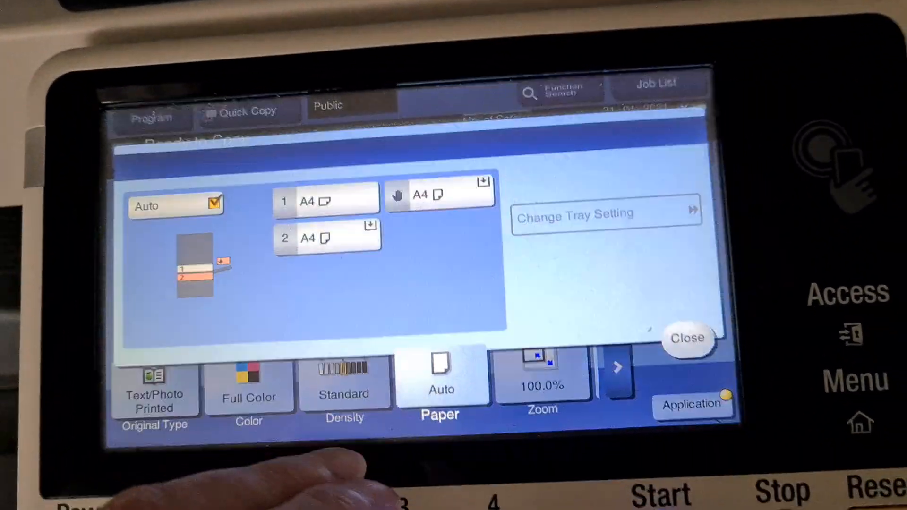
Close the Paper dialog for tray 1 A4 and reveal the additional copy settings
{"action": "left_click", "coordinate": [687, 338]}
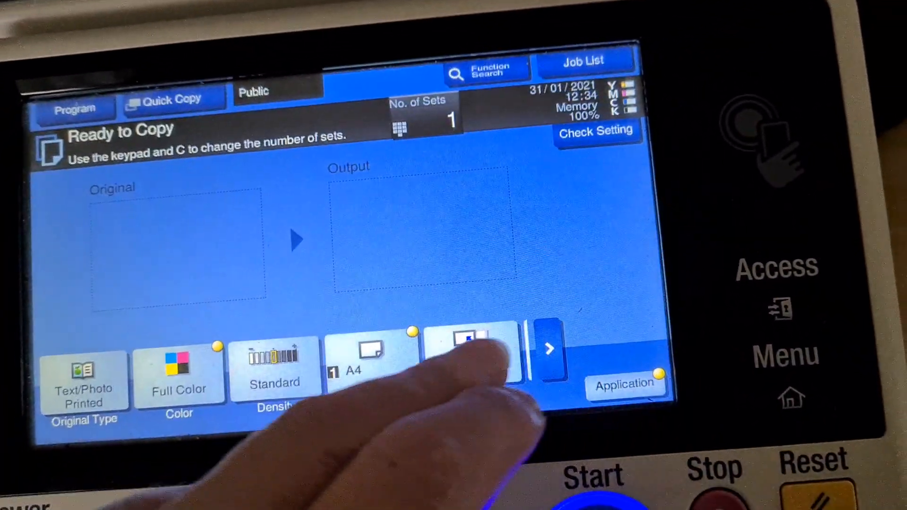
{"action": "left_click", "coordinate": [468, 355]}
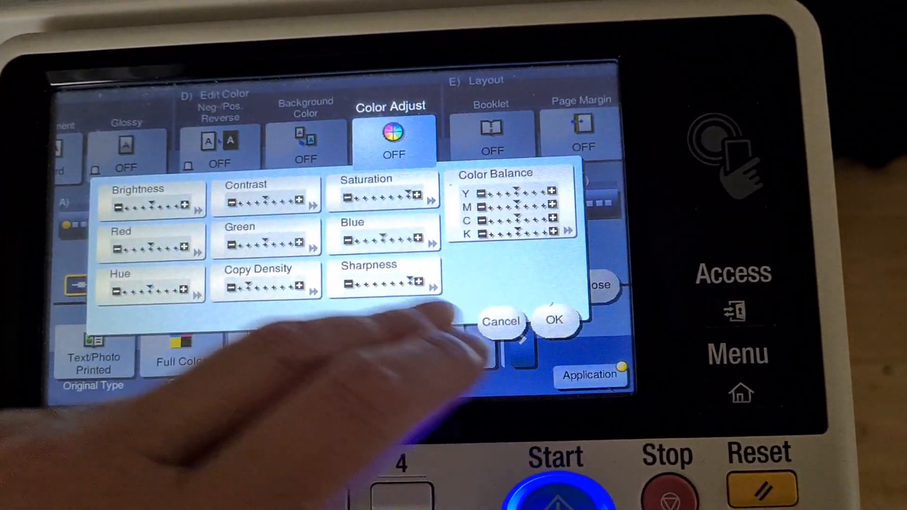
Adjust the Magenta level in Color Balance, confirm it and return to copying
{"action": "left_click", "coordinate": [266, 196]}
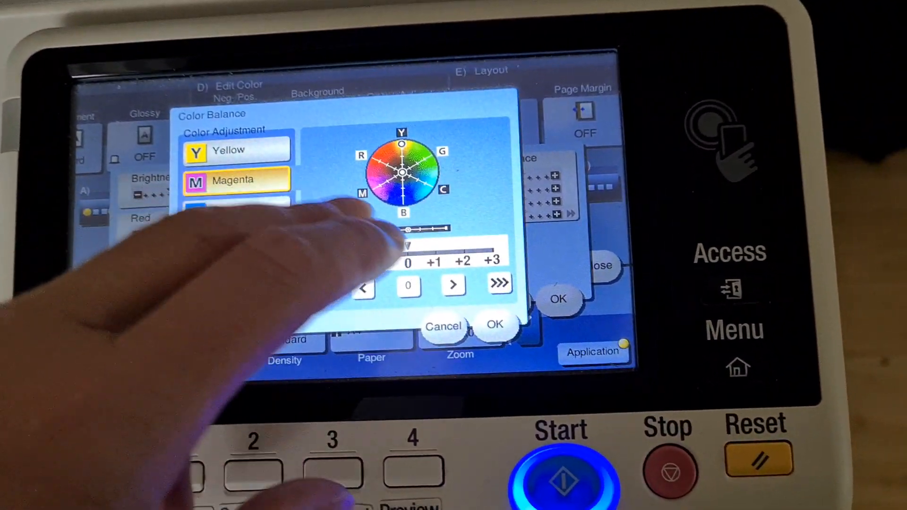
{"action": "left_click", "coordinate": [236, 195]}
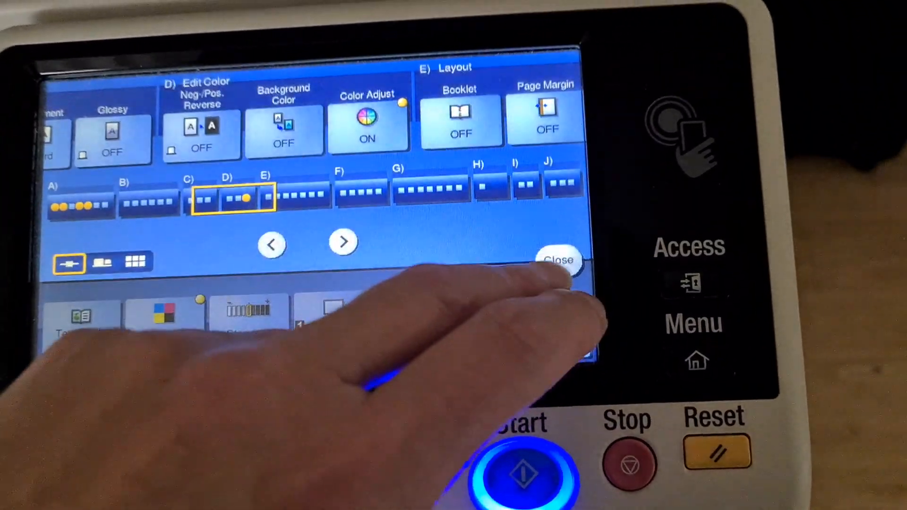
{"action": "left_click", "coordinate": [559, 258]}
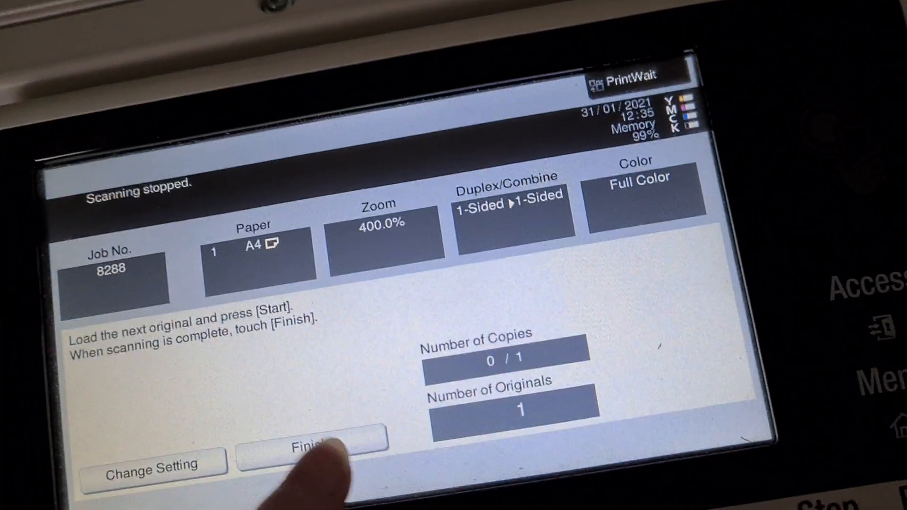
Finish the scan job and return to Ready to Copy with density -3 and Copied Paper type
{"action": "left_click", "coordinate": [312, 450]}
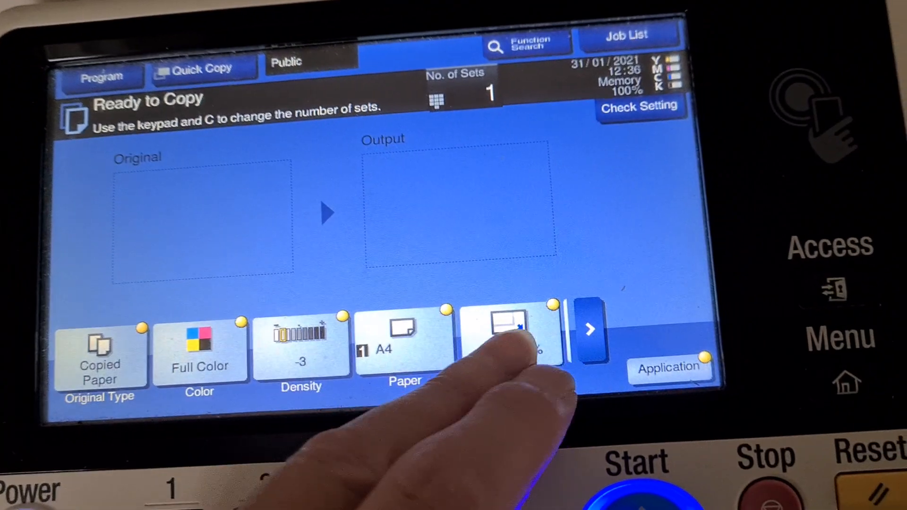
Choose the 100.0% (x1.0) zoom ratio and confirm it
{"action": "left_click", "coordinate": [510, 341]}
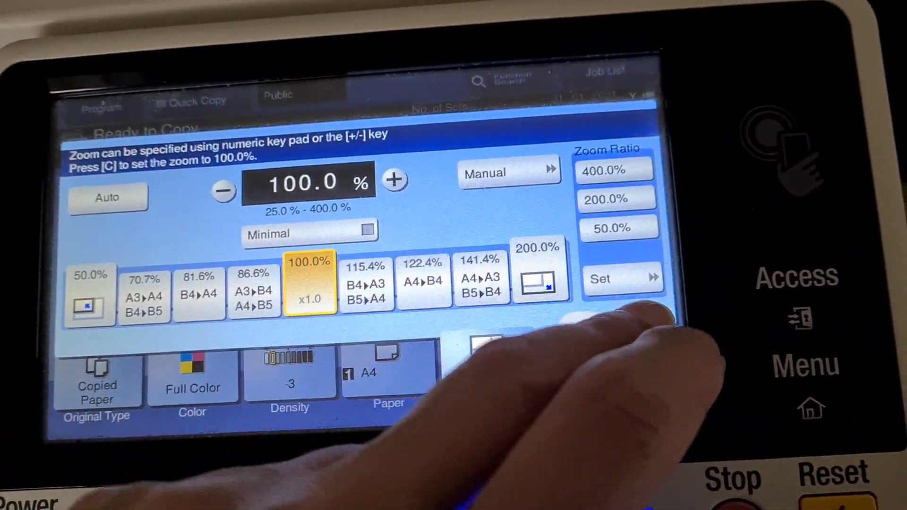
{"action": "left_click", "coordinate": [621, 278]}
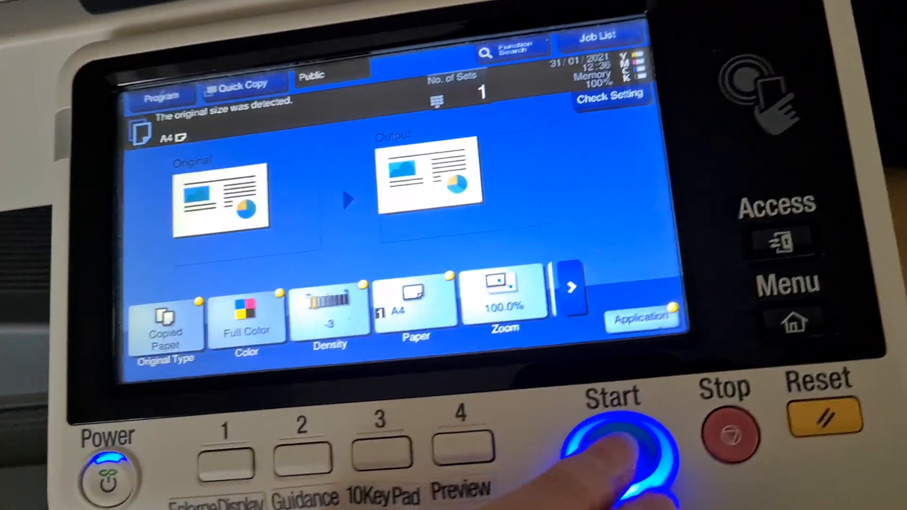
Scan the A4 original, finish scanning and print one full-colour 100% copy
{"action": "left_click", "coordinate": [613, 446]}
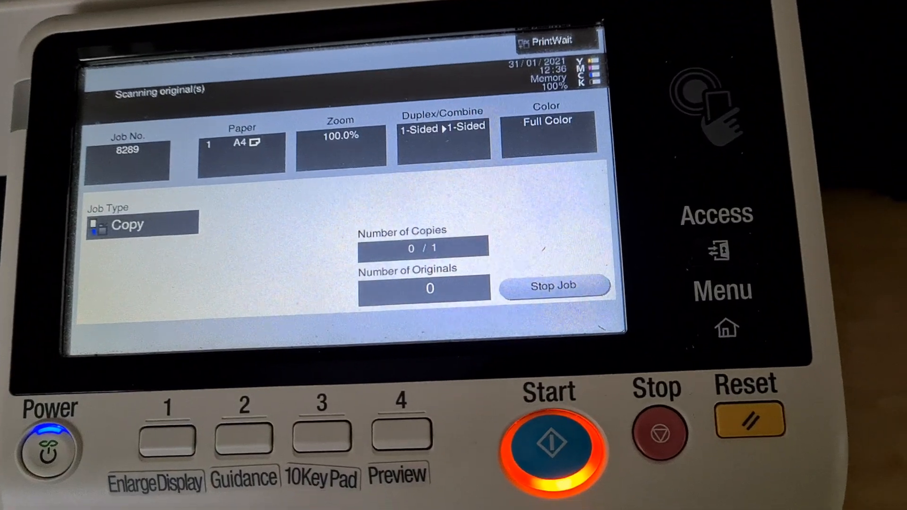
{"action": "left_click", "coordinate": [553, 288]}
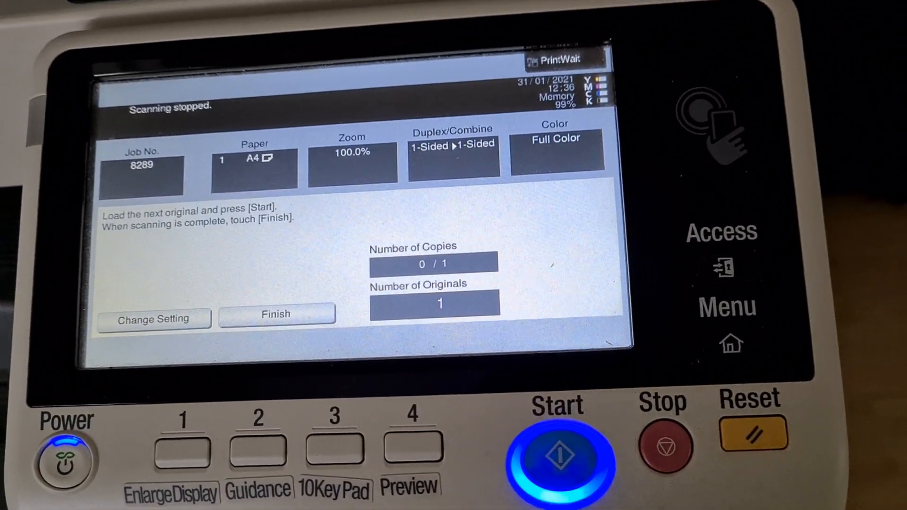
{"action": "left_click", "coordinate": [276, 314]}
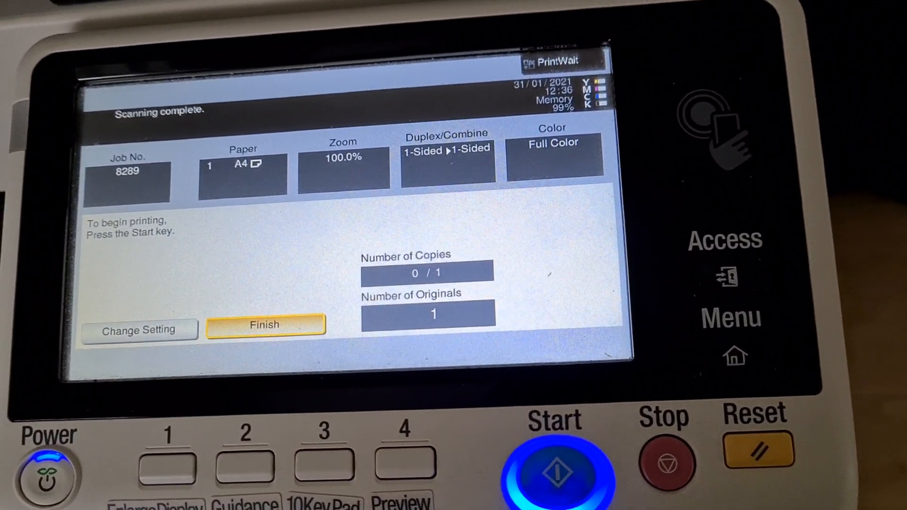
{"action": "left_click", "coordinate": [554, 468]}
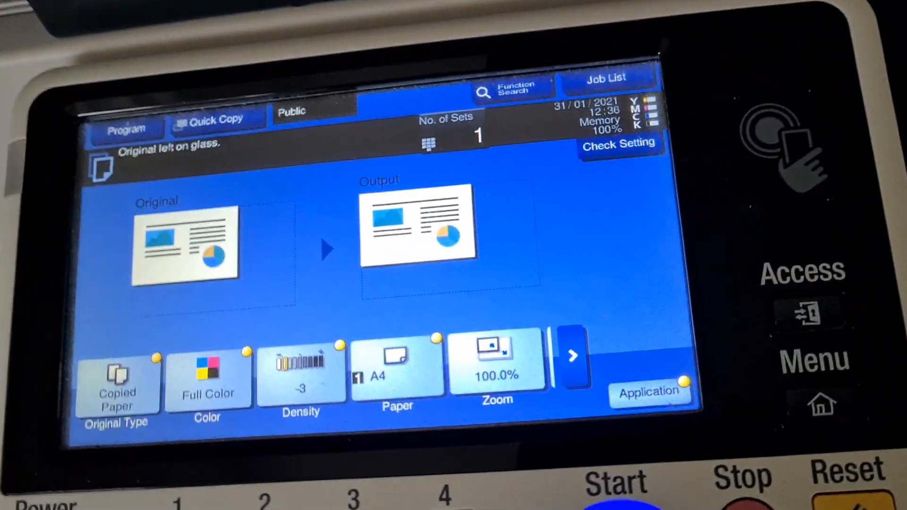
Scan the original again and print a second full-colour 100% A4 copy
{"action": "left_click", "coordinate": [615, 481]}
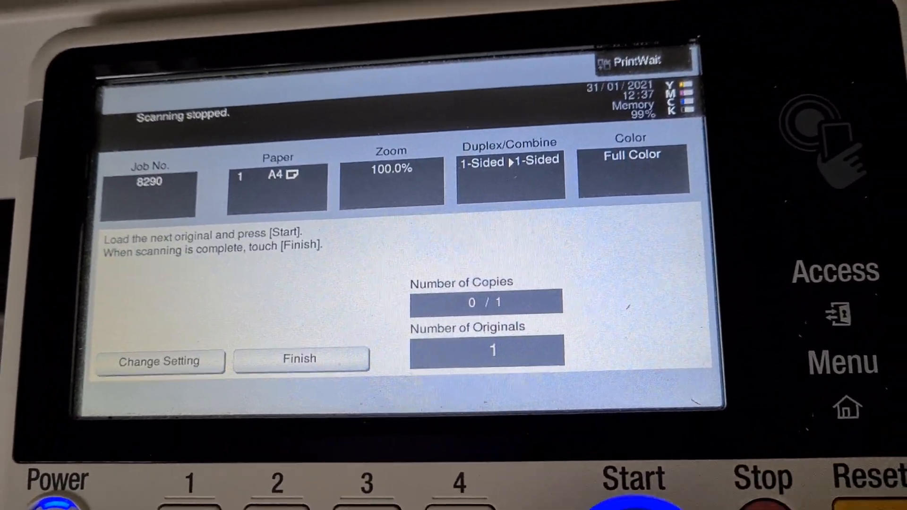
{"action": "left_click", "coordinate": [299, 358]}
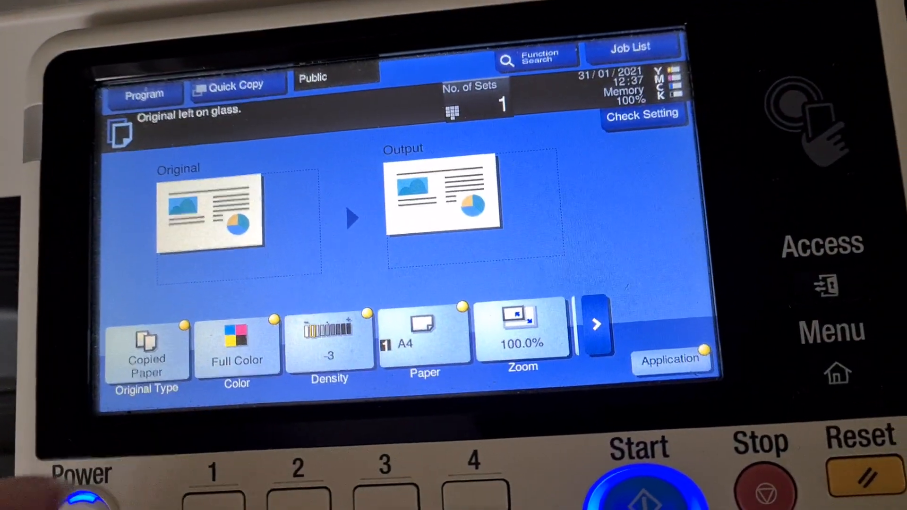
Enter 2 as the number of sets on the keypad and return to Ready to Copy
{"action": "left_click", "coordinate": [456, 110]}
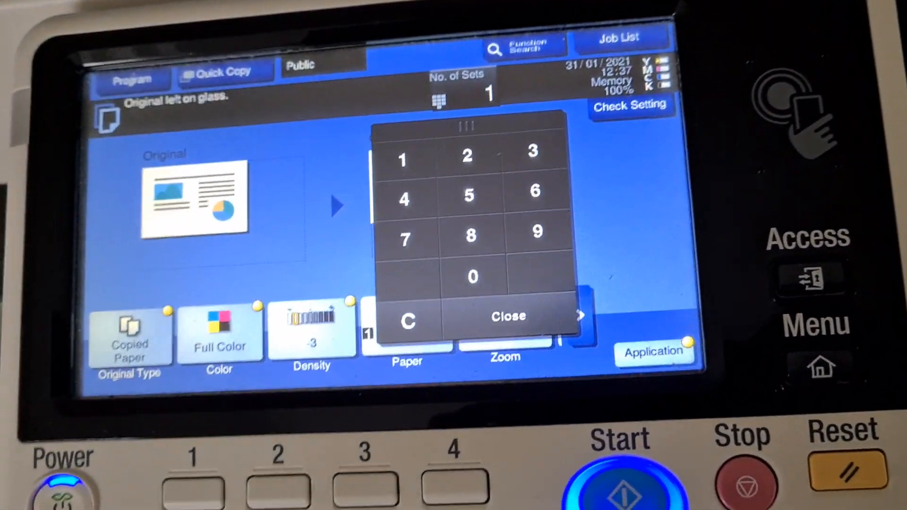
{"action": "left_click", "coordinate": [466, 155]}
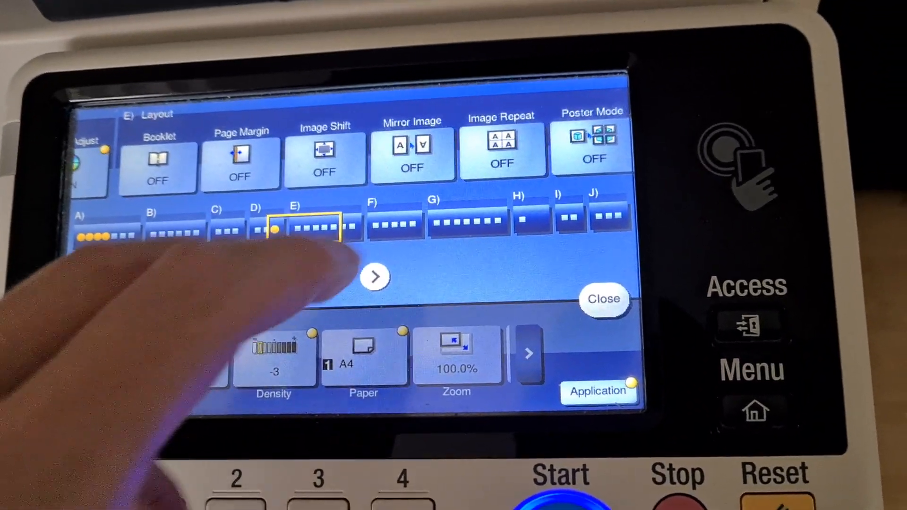
{"action": "left_click", "coordinate": [412, 156]}
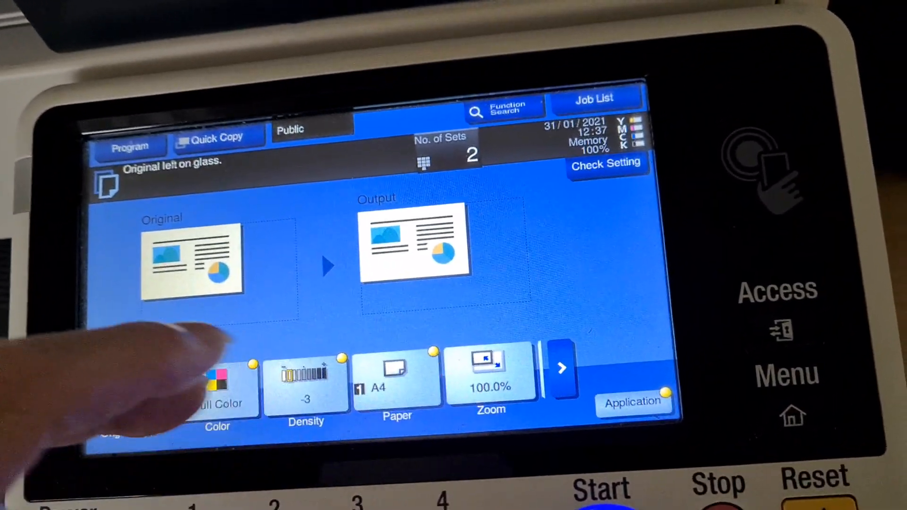
Start scanning the original for the two-set job and finish scanning, ready to print
{"action": "left_click", "coordinate": [590, 428]}
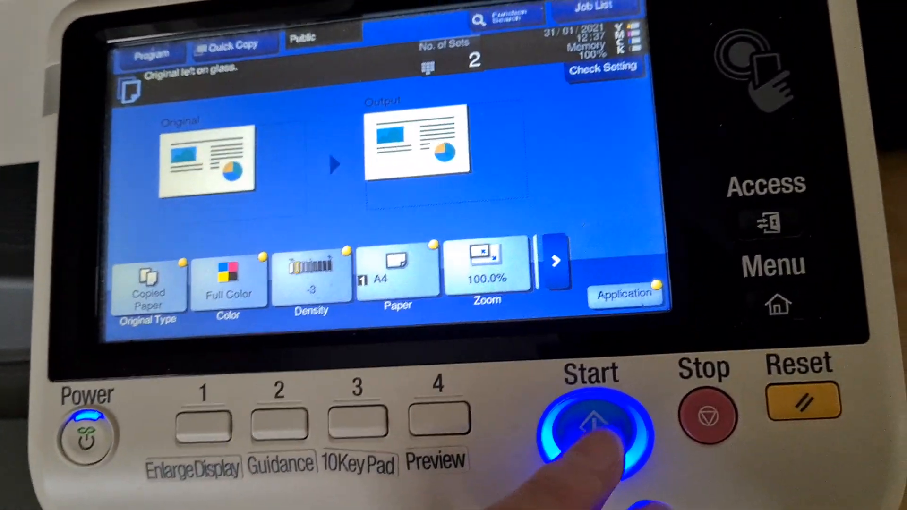
{"action": "left_click", "coordinate": [590, 430]}
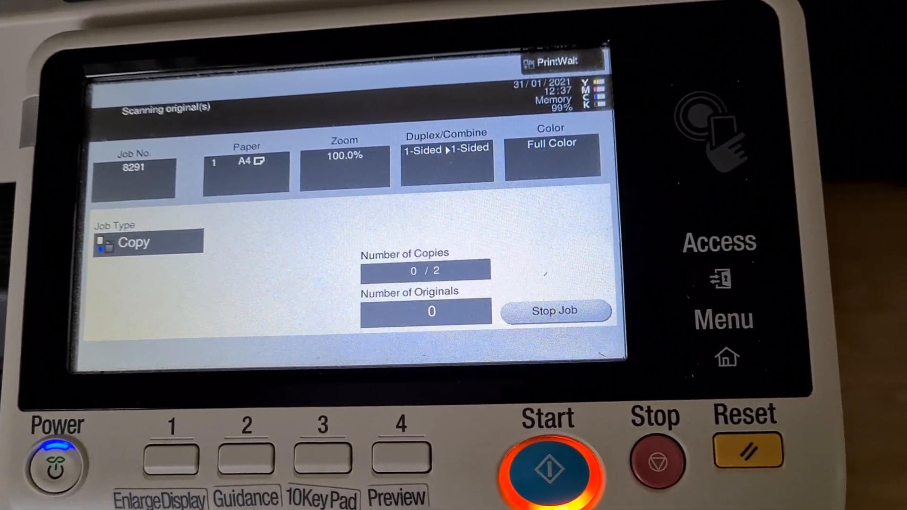
{"action": "left_click", "coordinate": [546, 468]}
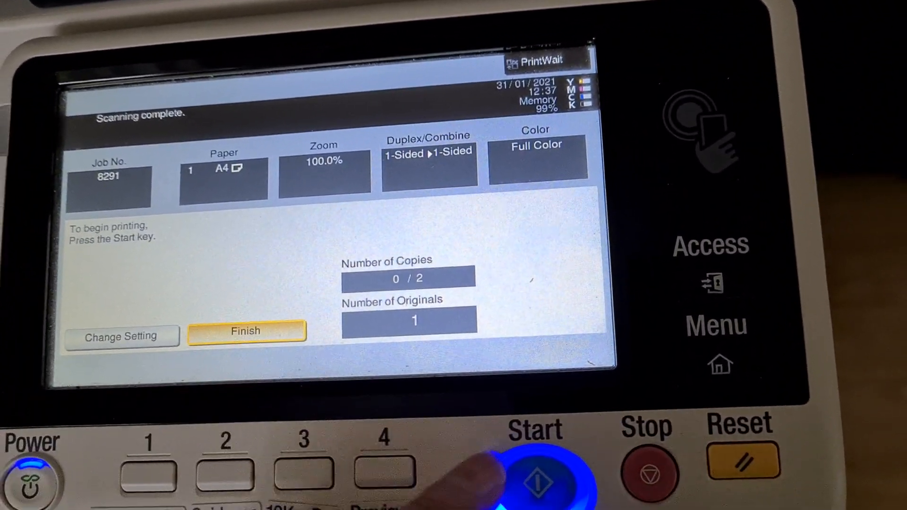